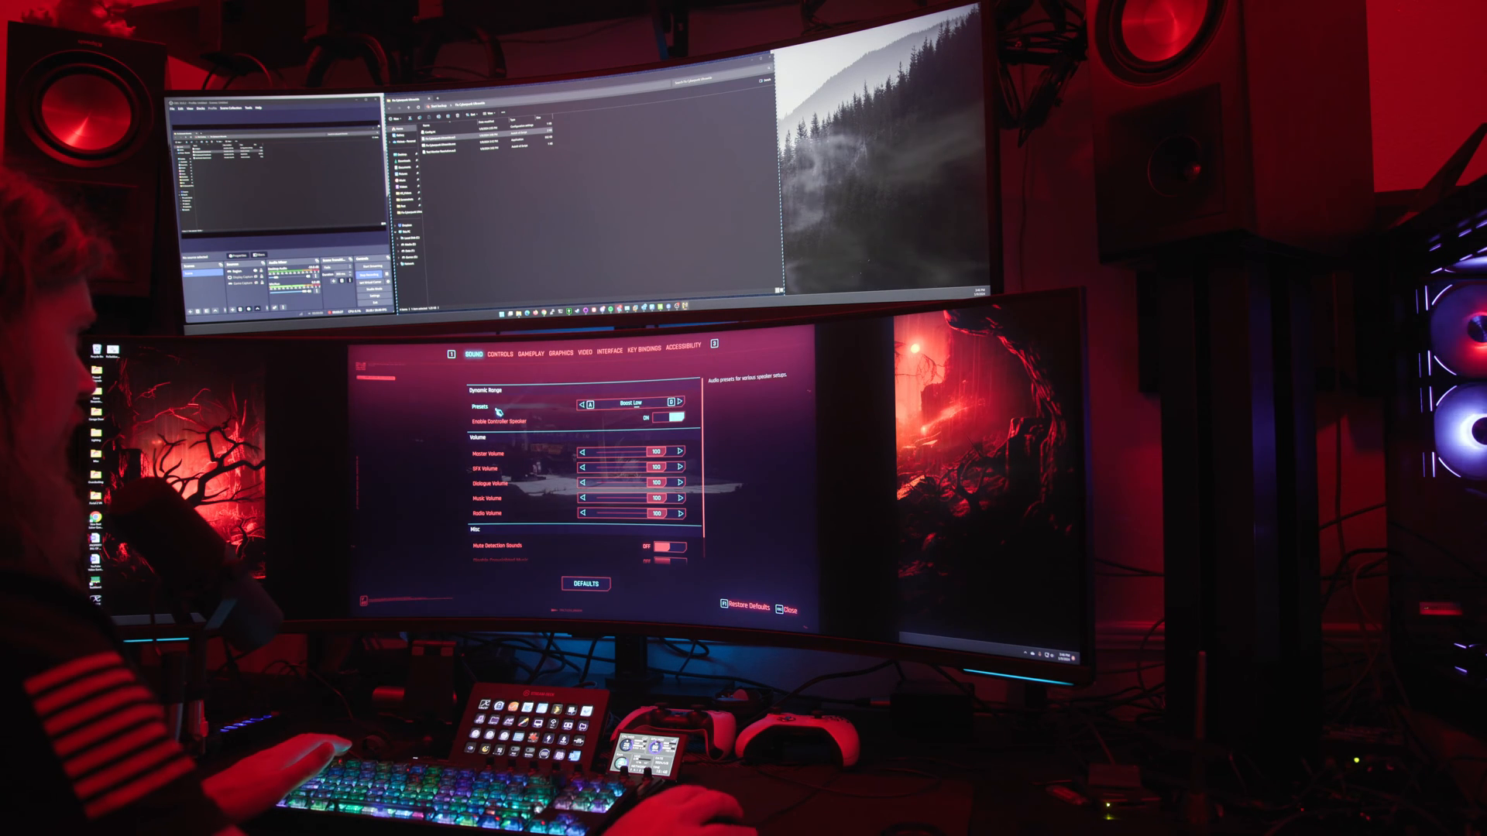
- Switch to the VIDEO settings and confirm Windowed Mode is Windowed Borderless
click(584, 353)
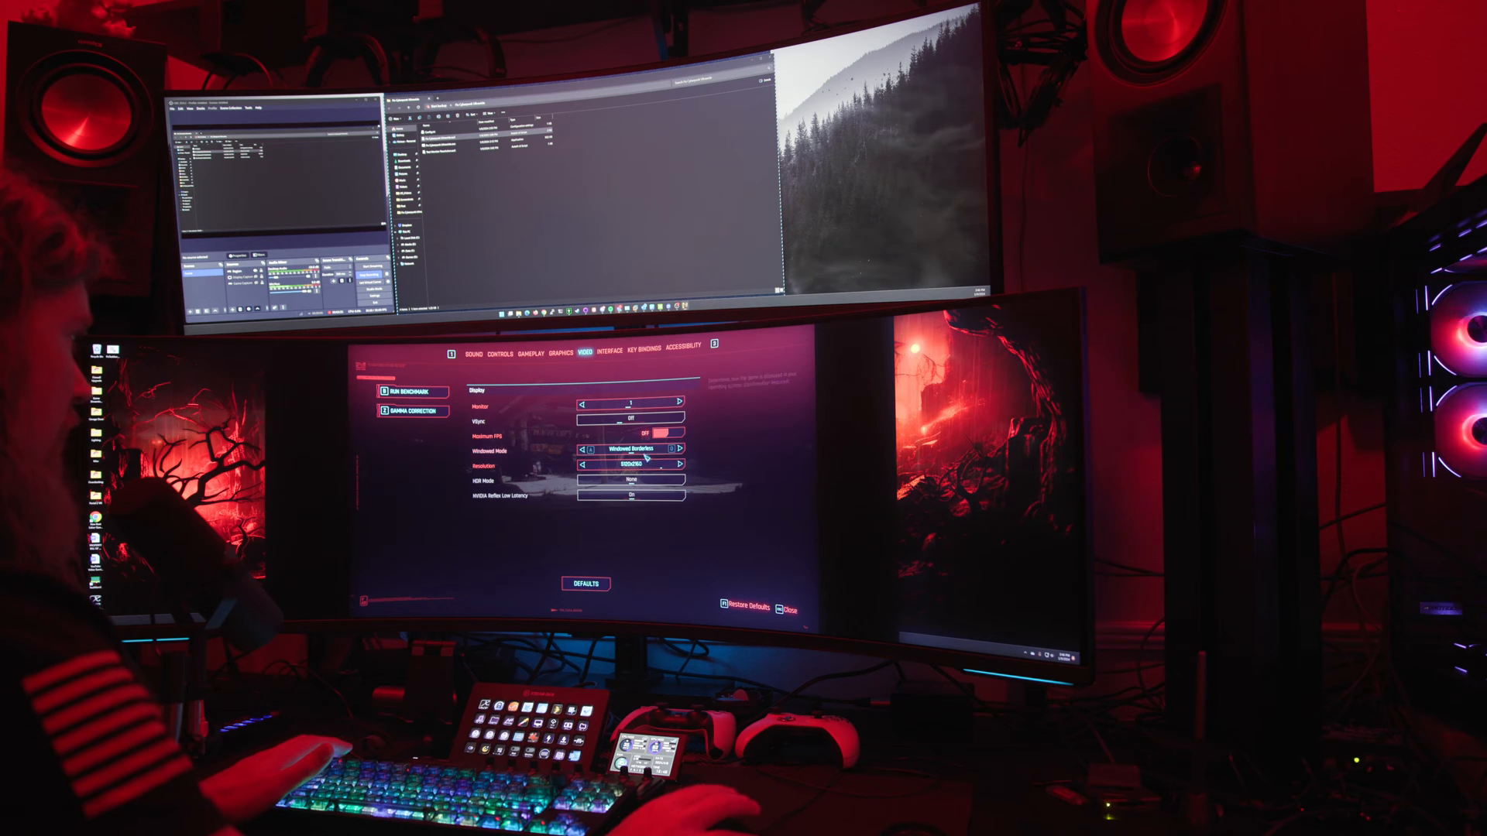
click(679, 450)
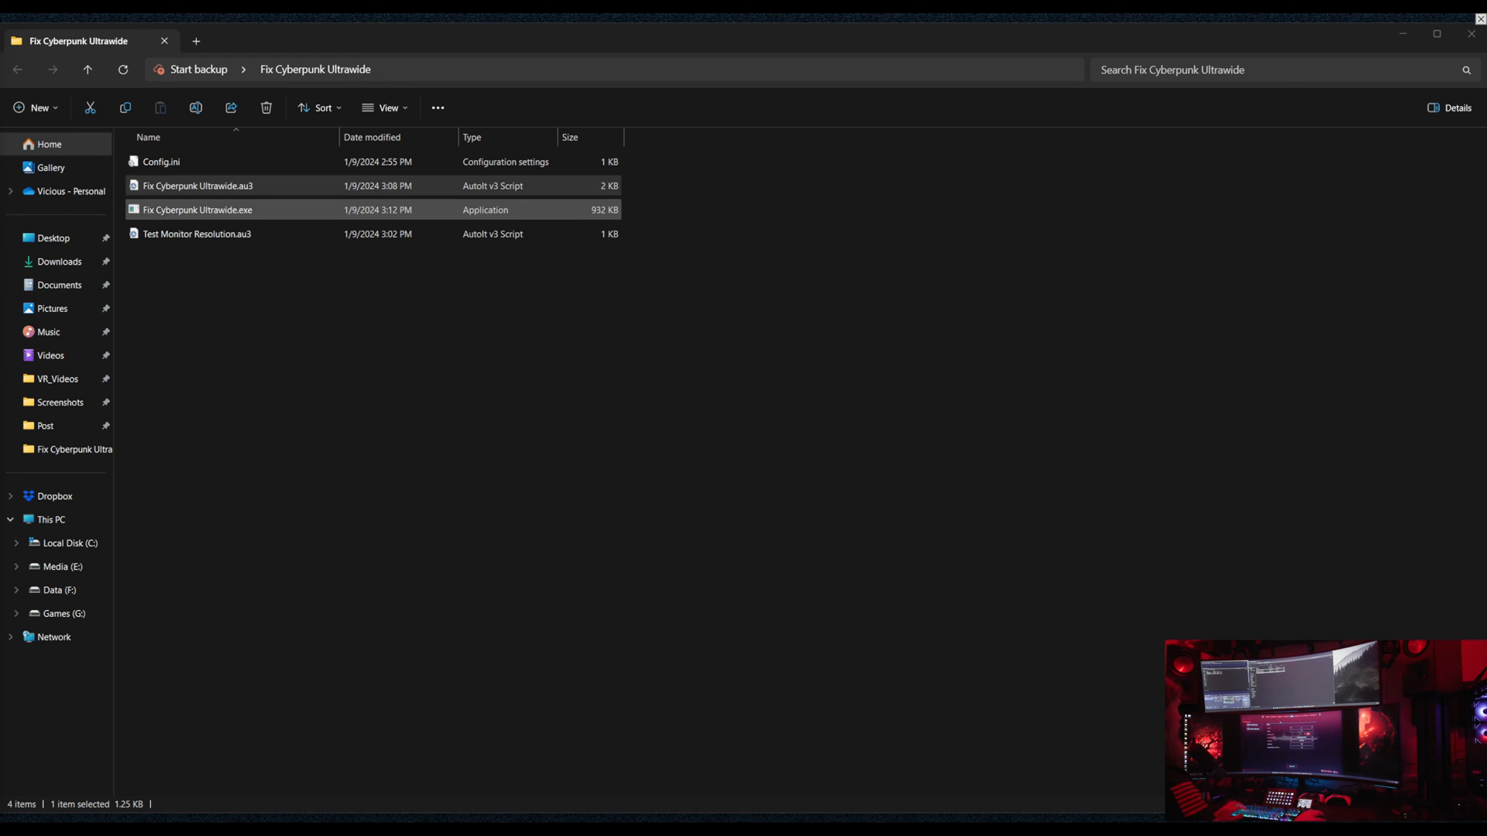
click(198, 185)
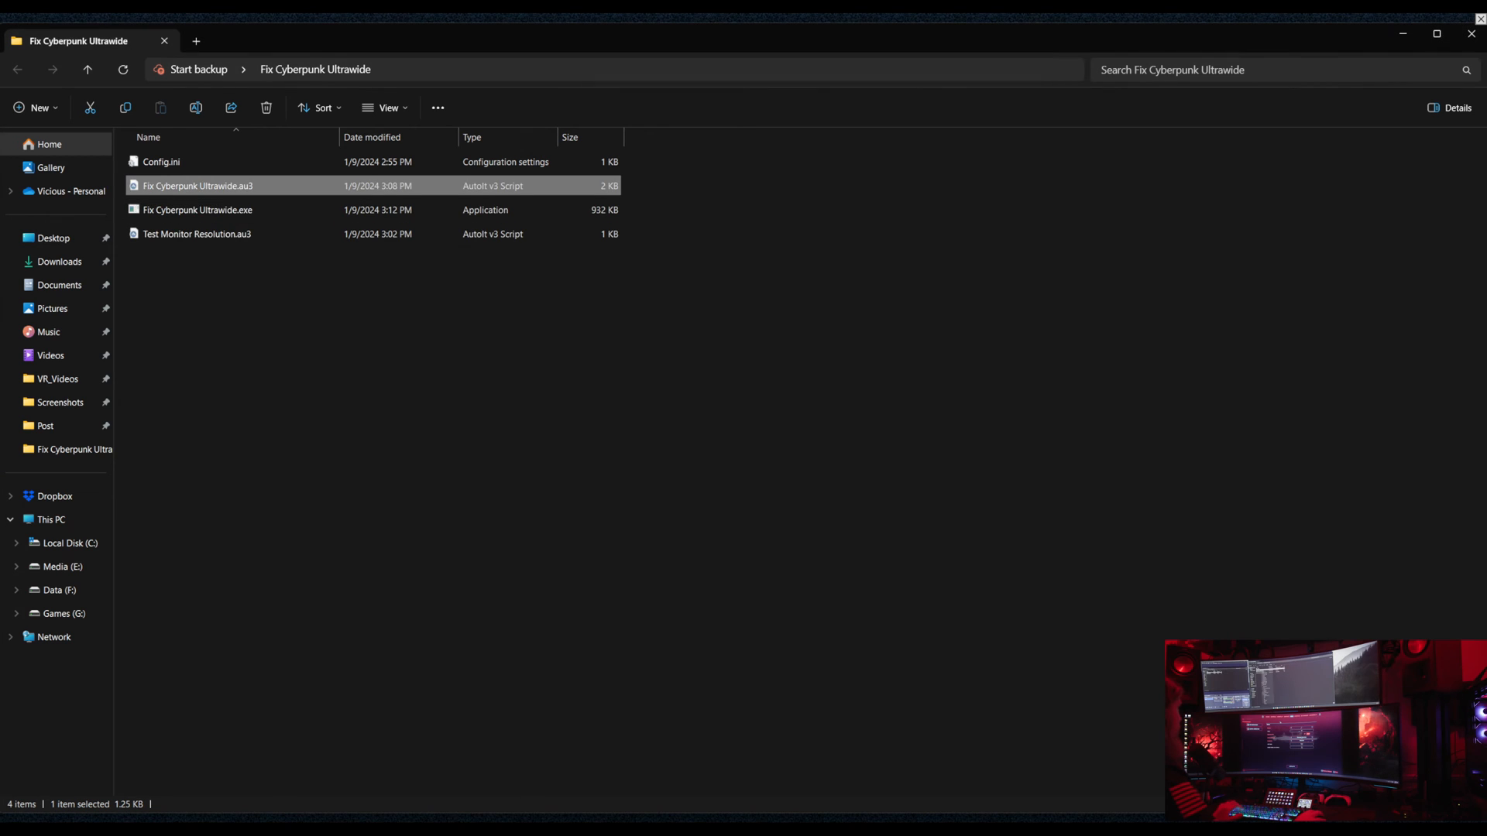
double_click(201, 185)
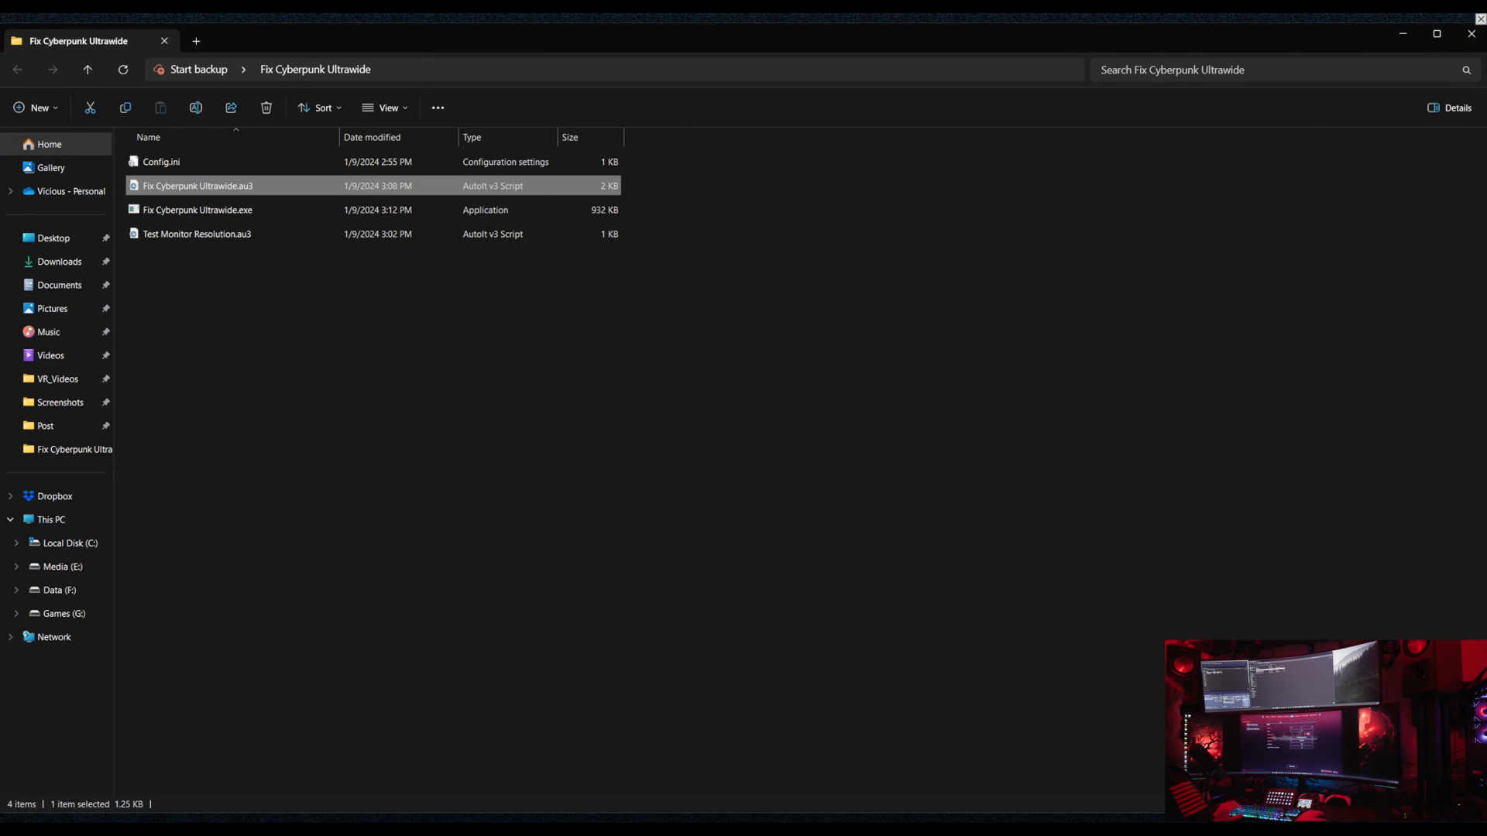
click(198, 209)
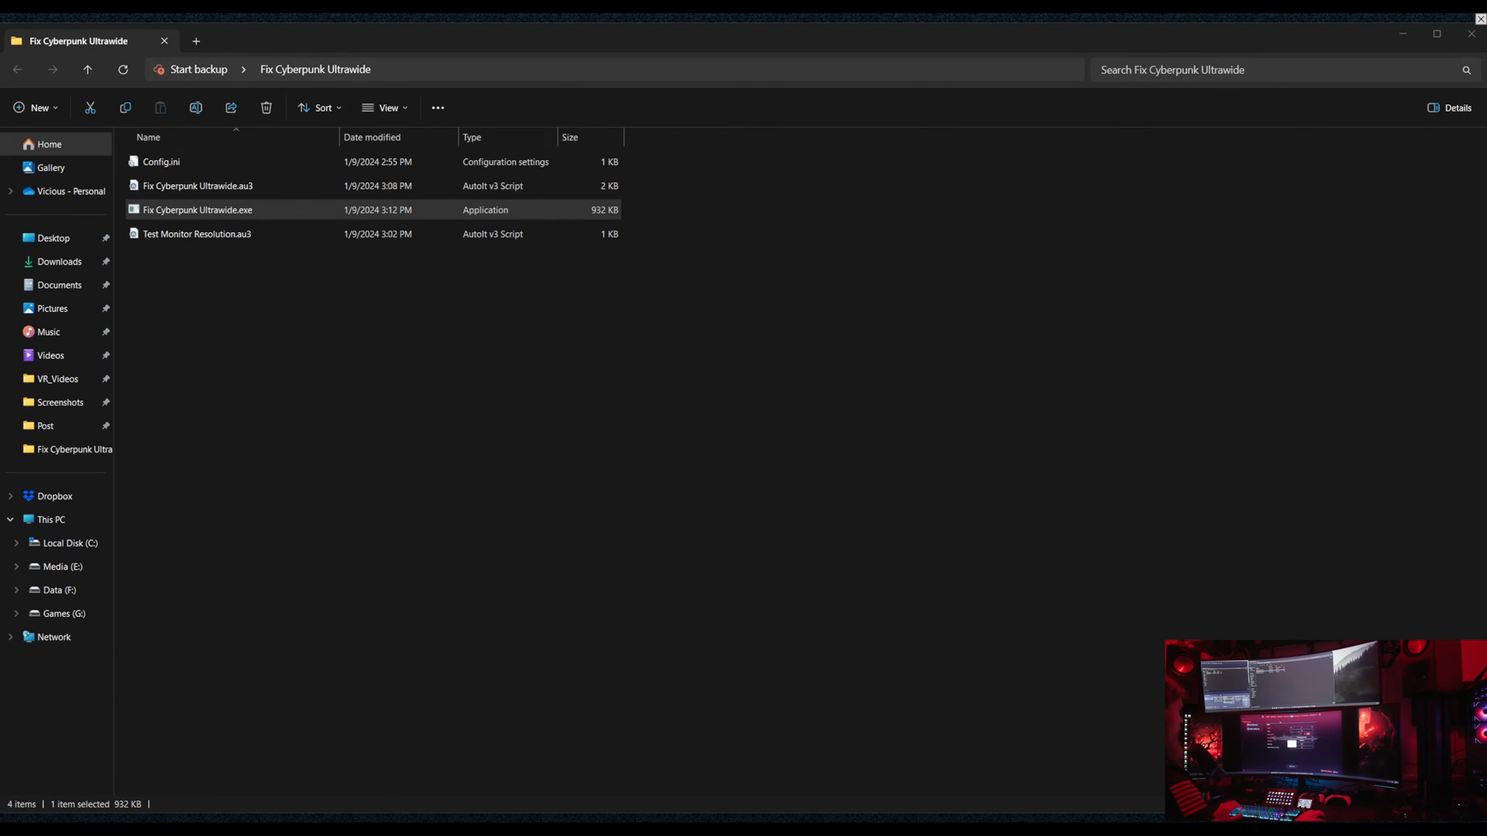
double_click(197, 210)
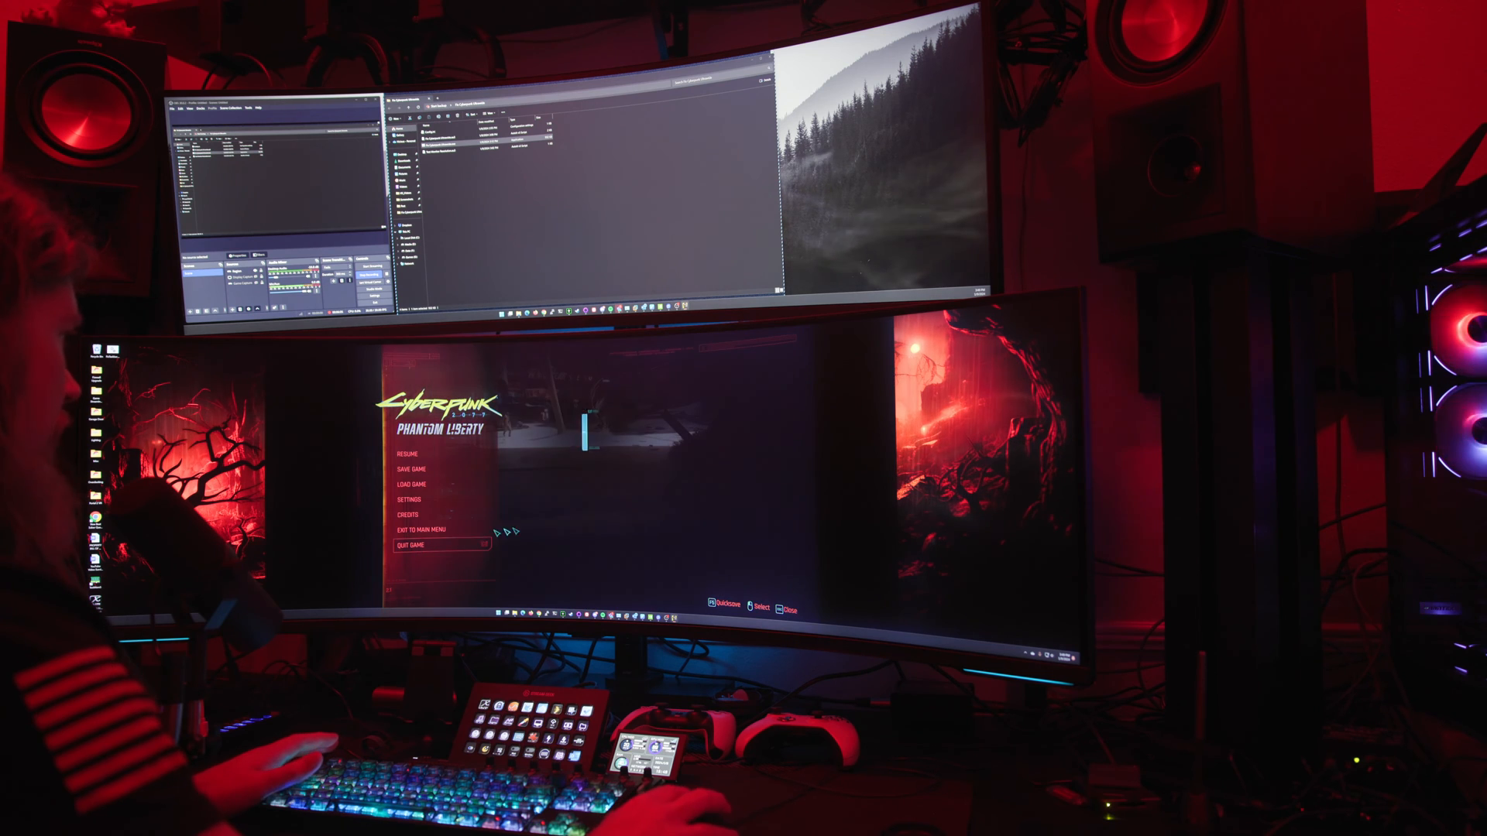
- Quit Cyberpunk 2077 from the pause menu and confirm the quit dialog
click(411, 545)
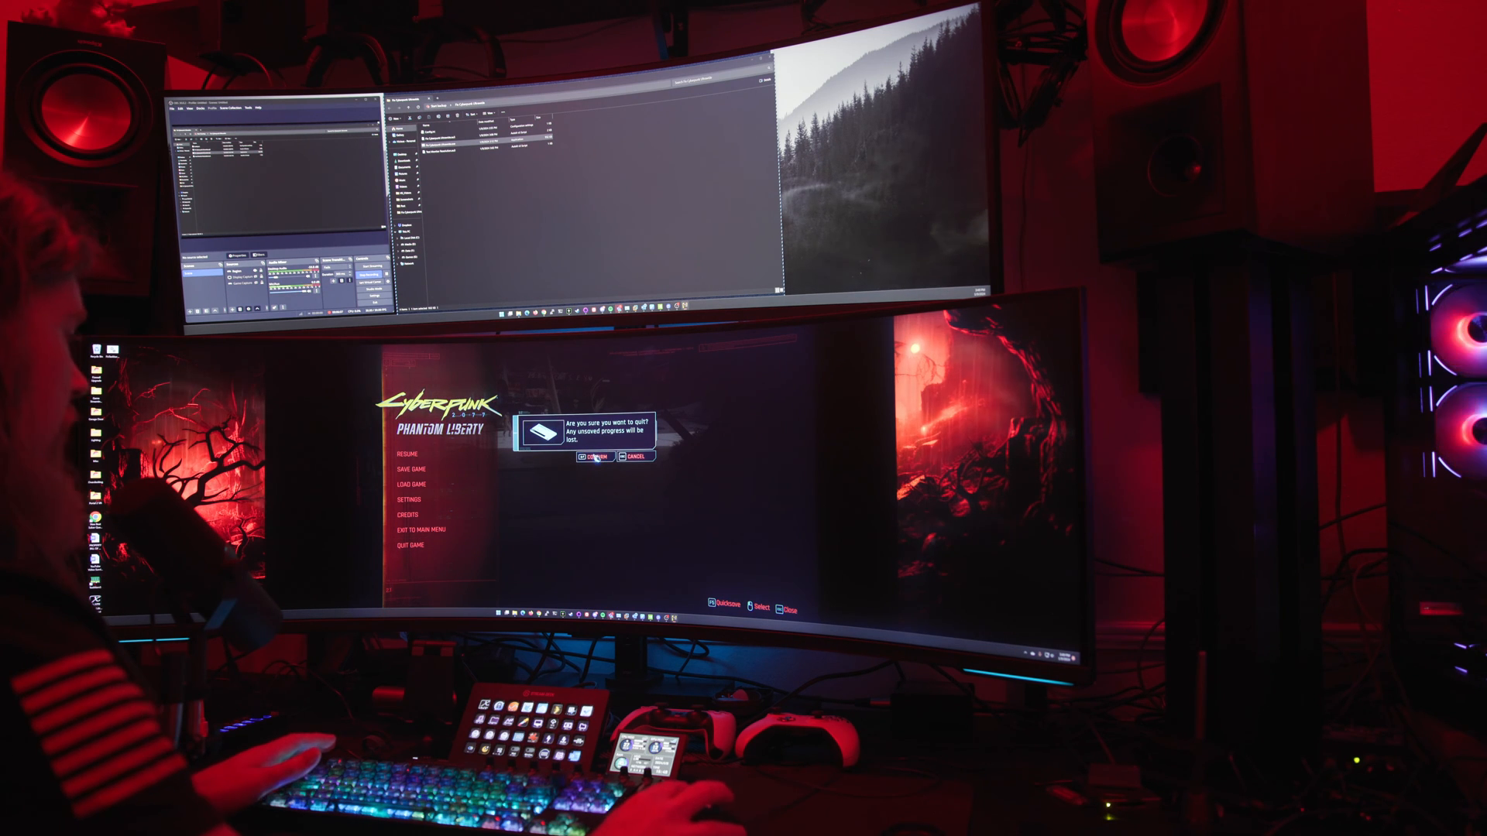
click(594, 456)
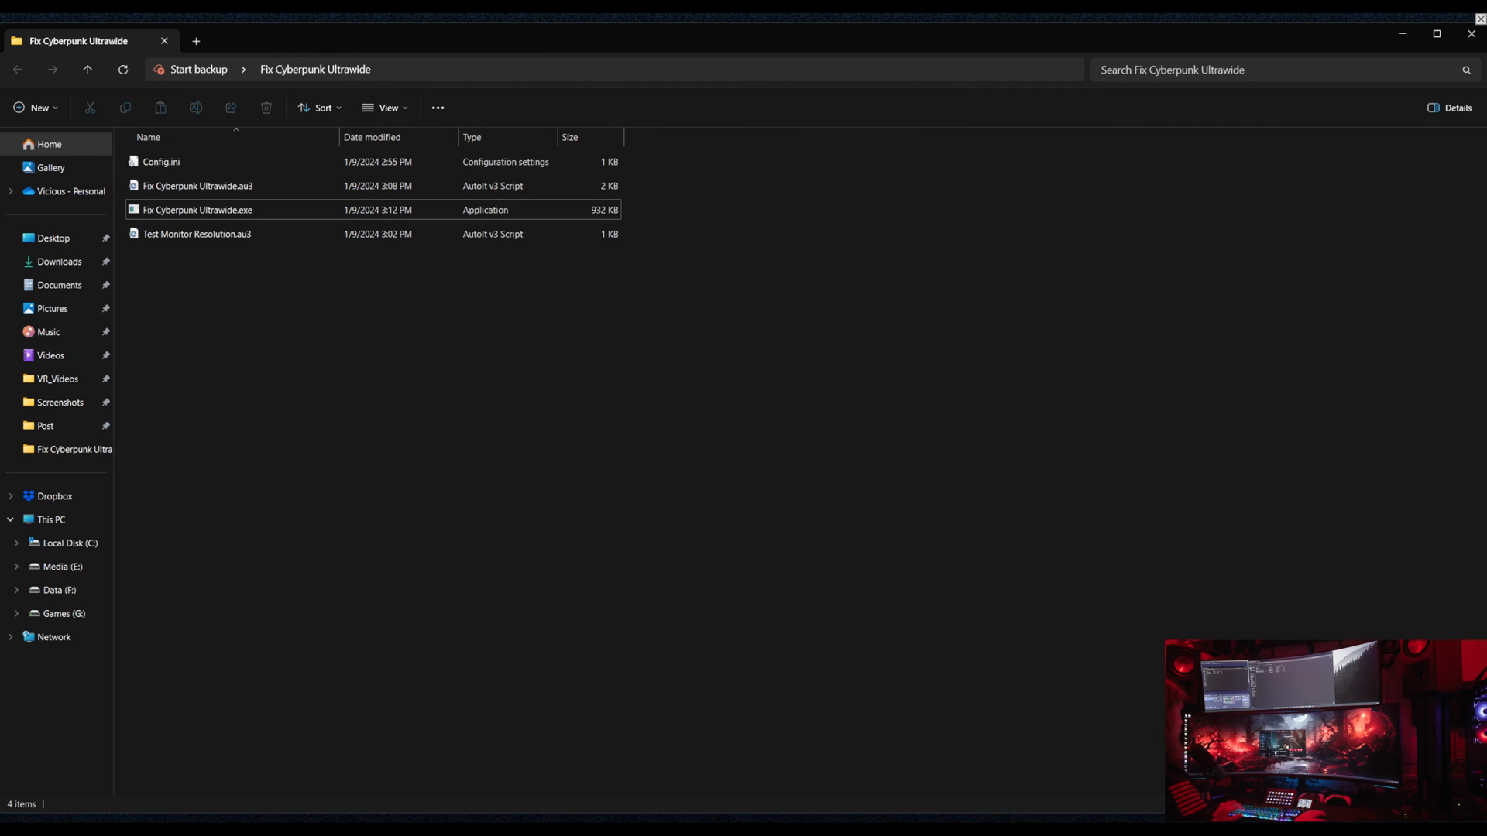
mouse_move(197, 210)
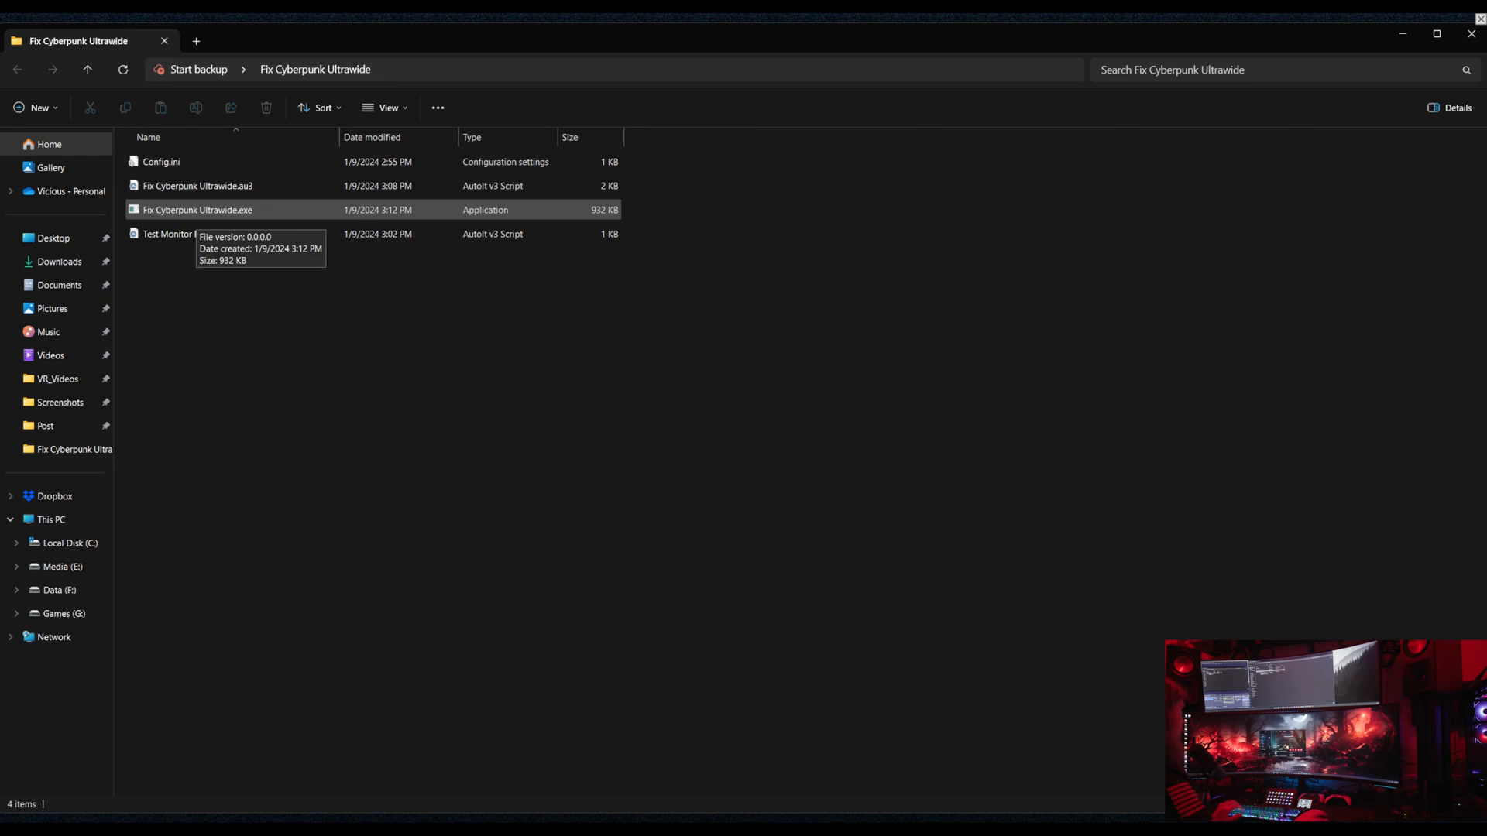
click(161, 162)
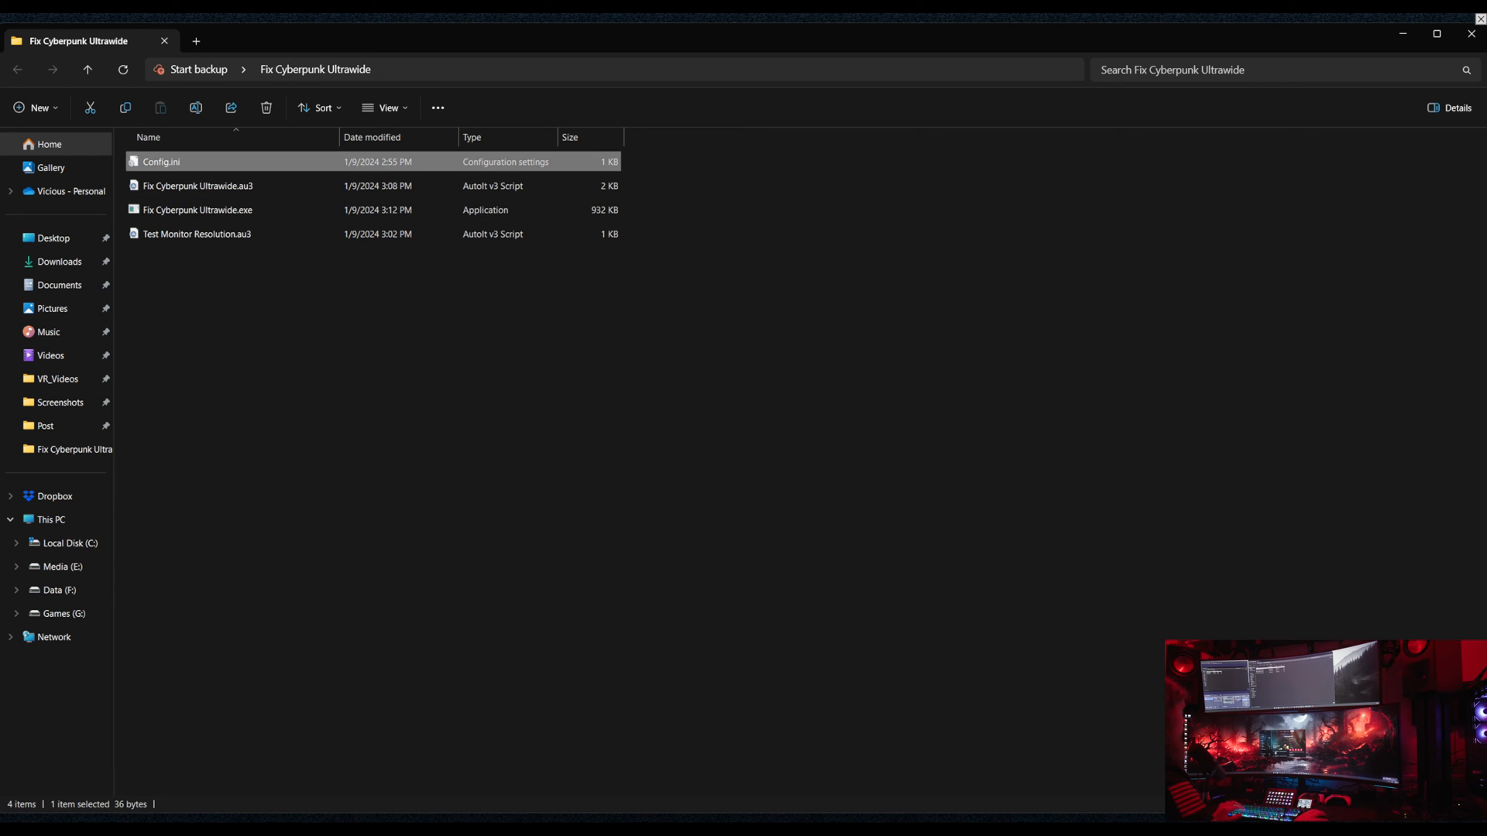
right_click(157, 162)
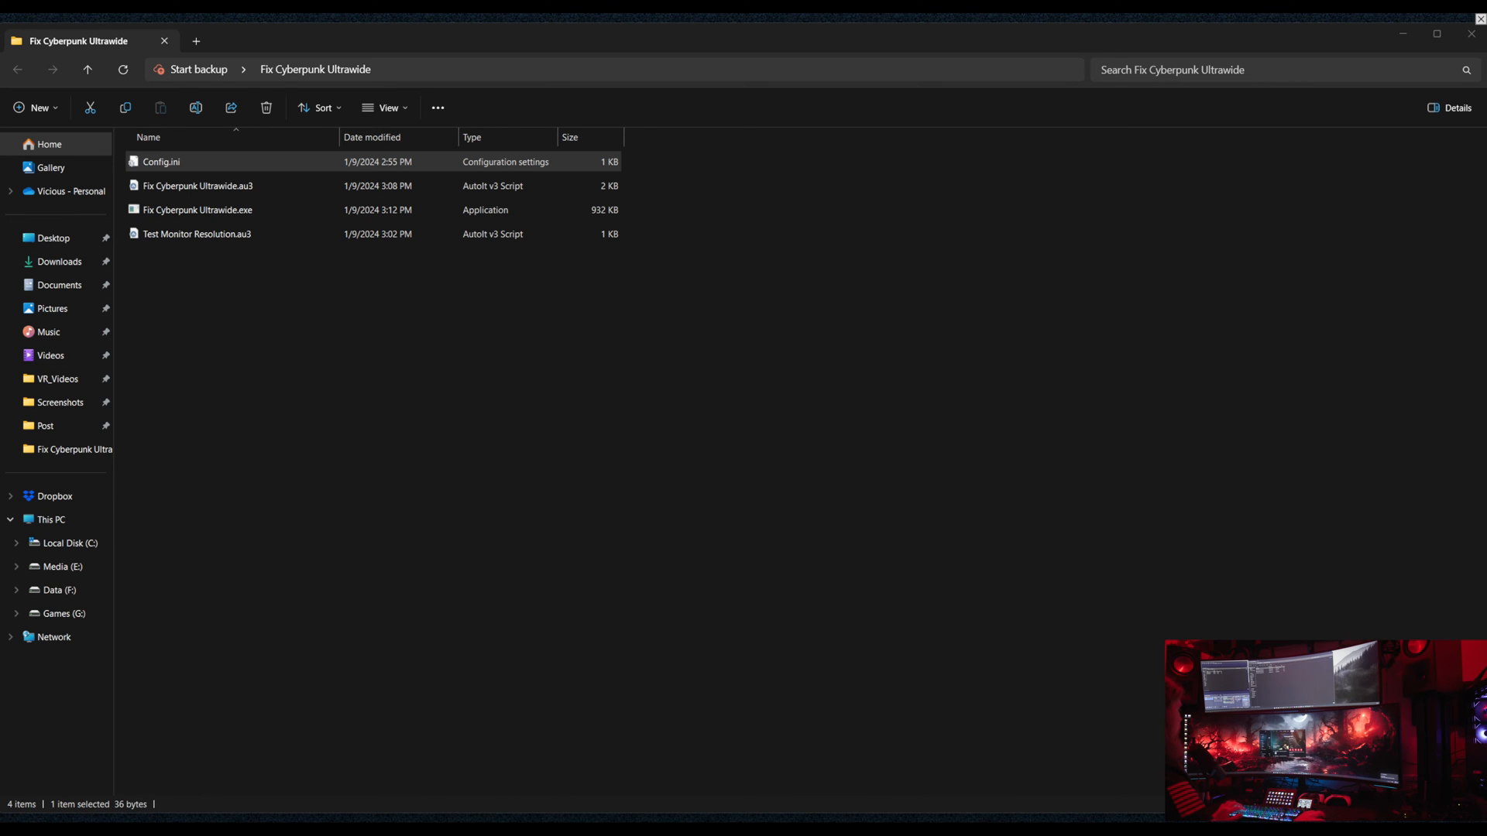
right_click(161, 161)
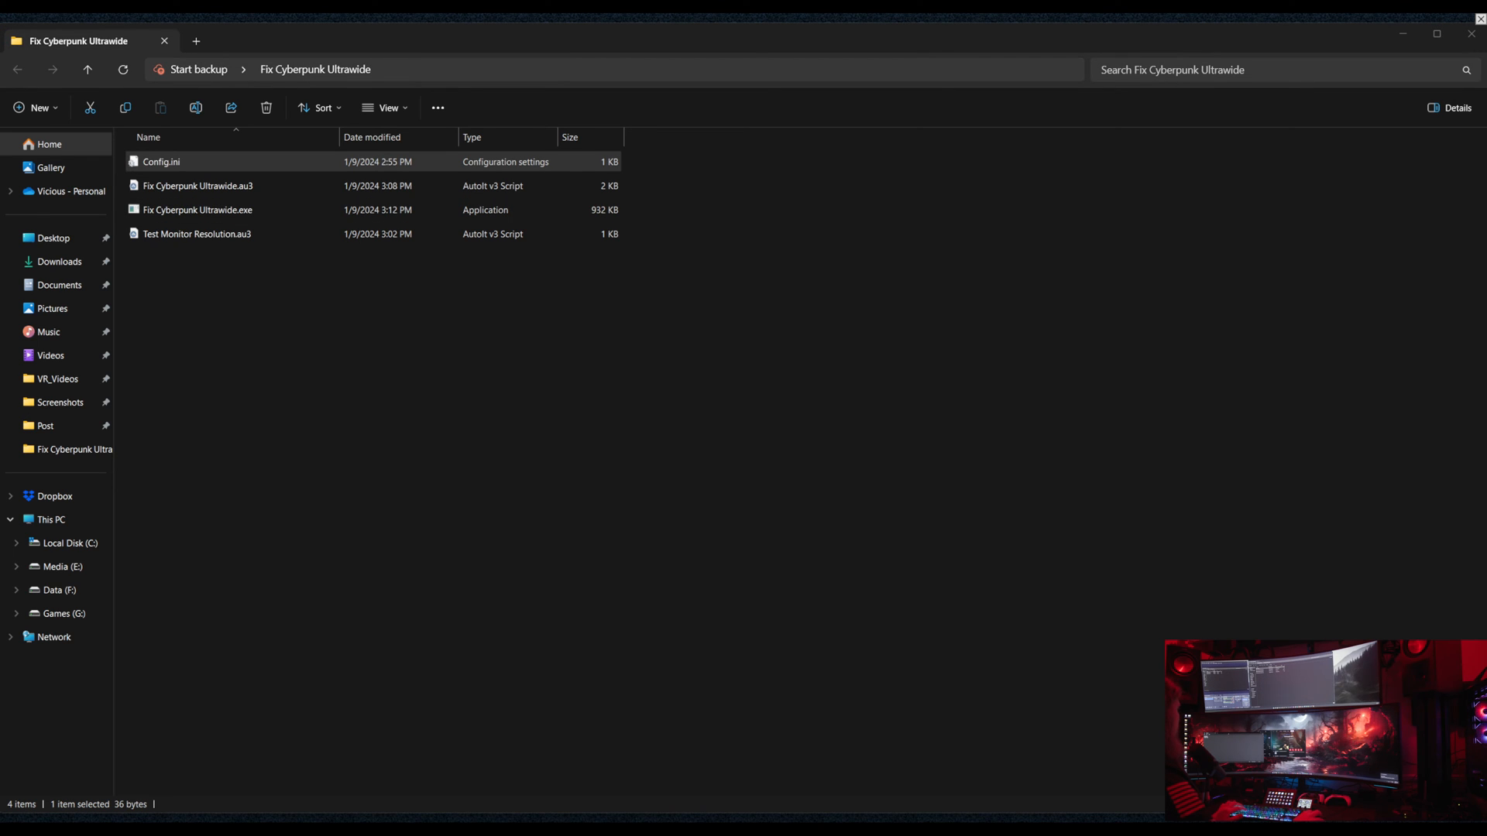
double_click(161, 162)
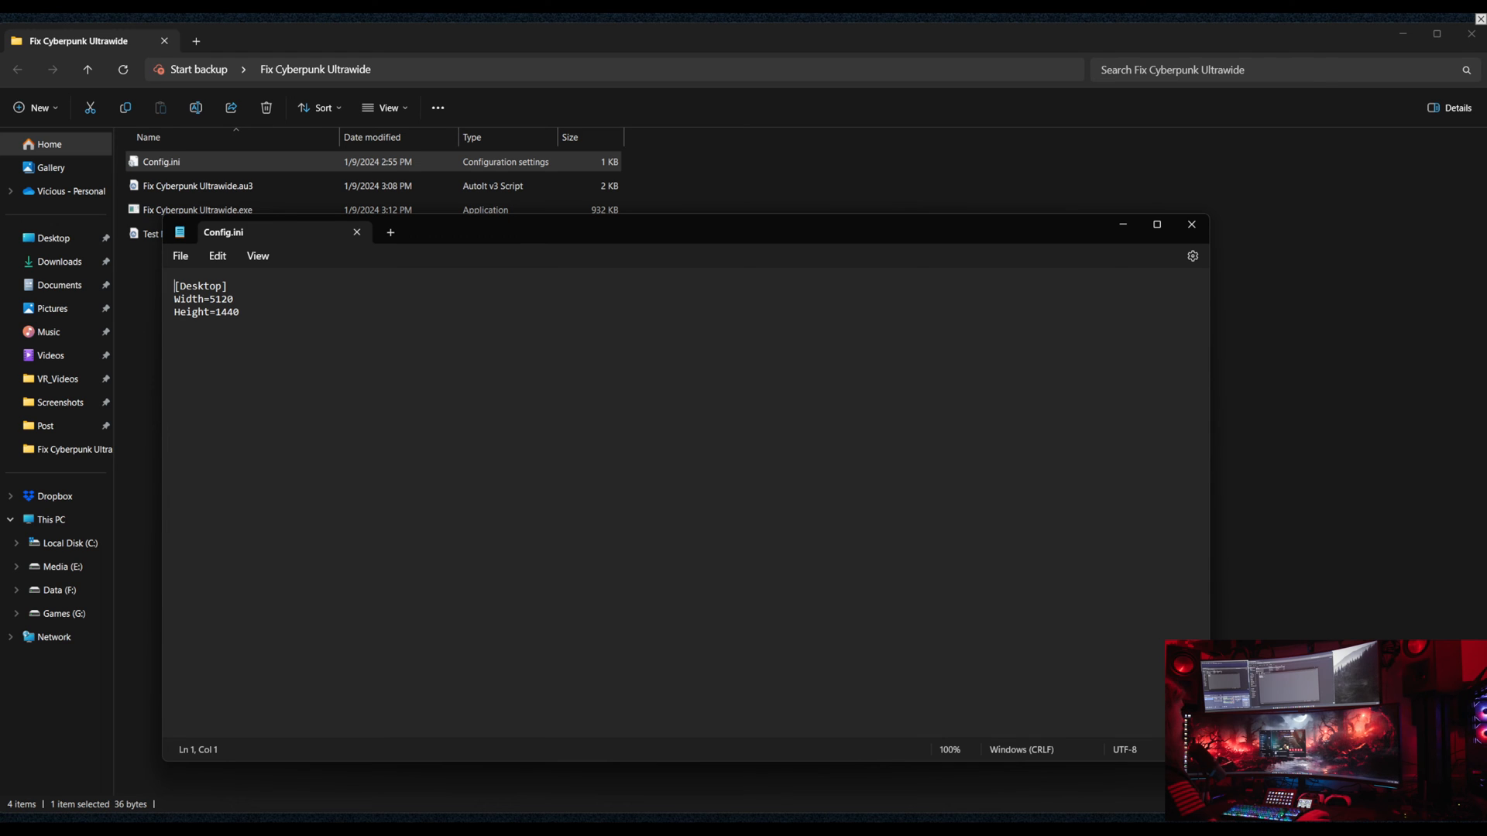
click(1191, 224)
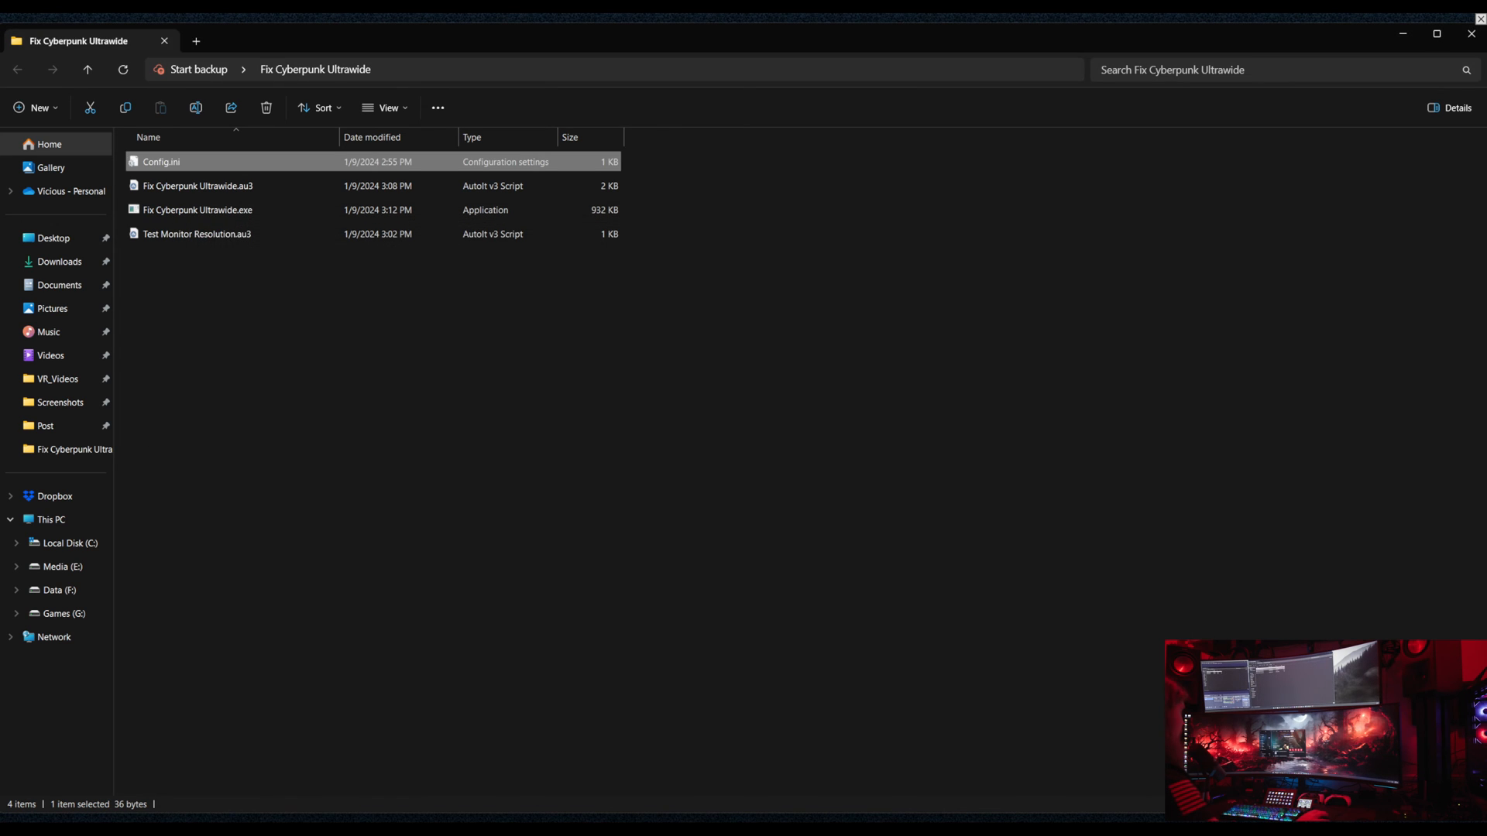
- Delete Config.ini from the Fix Cyberpunk Ultrawide folder
click(195, 186)
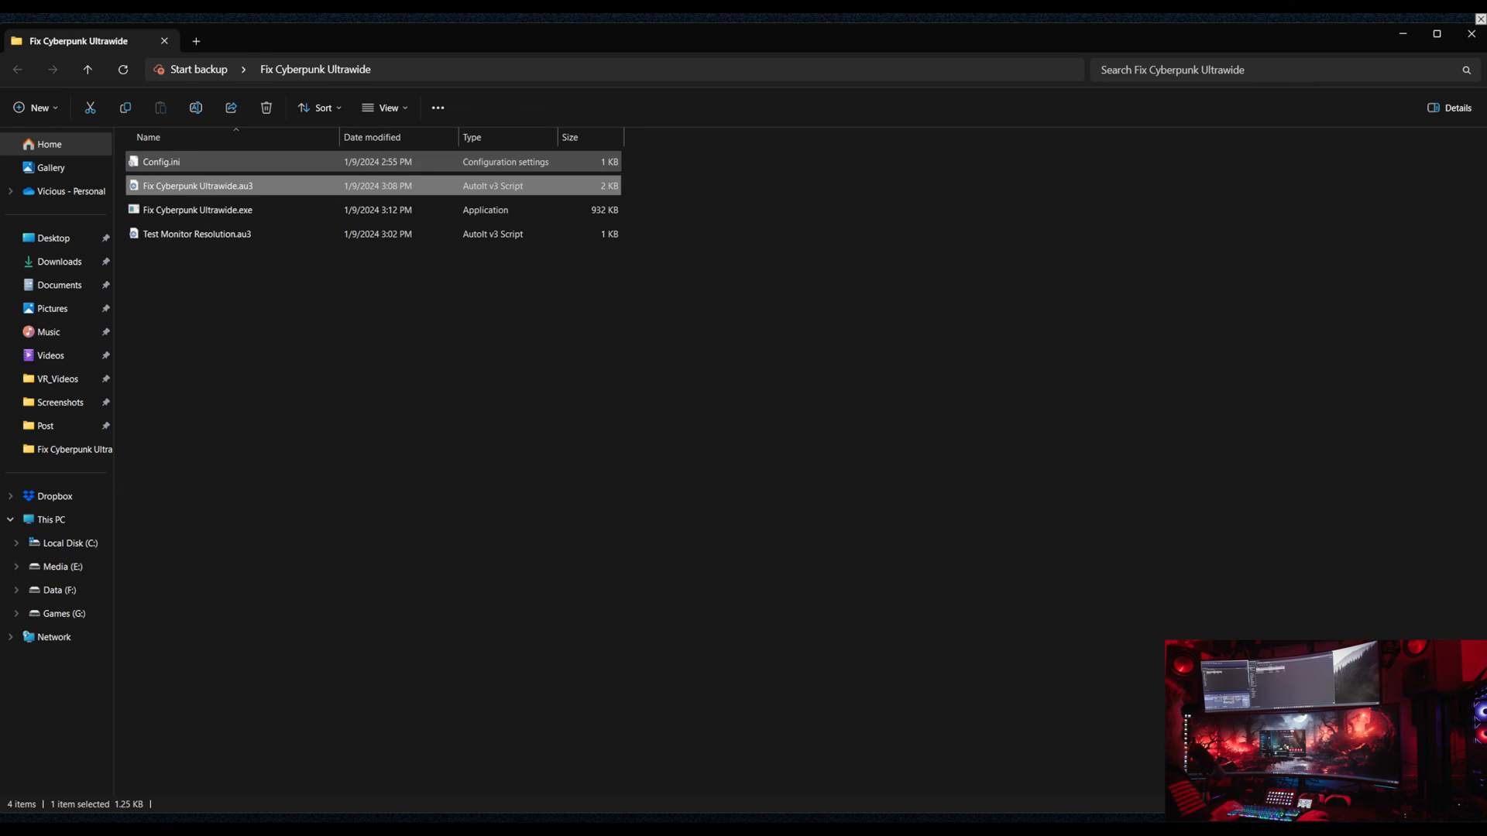
key(Delete)
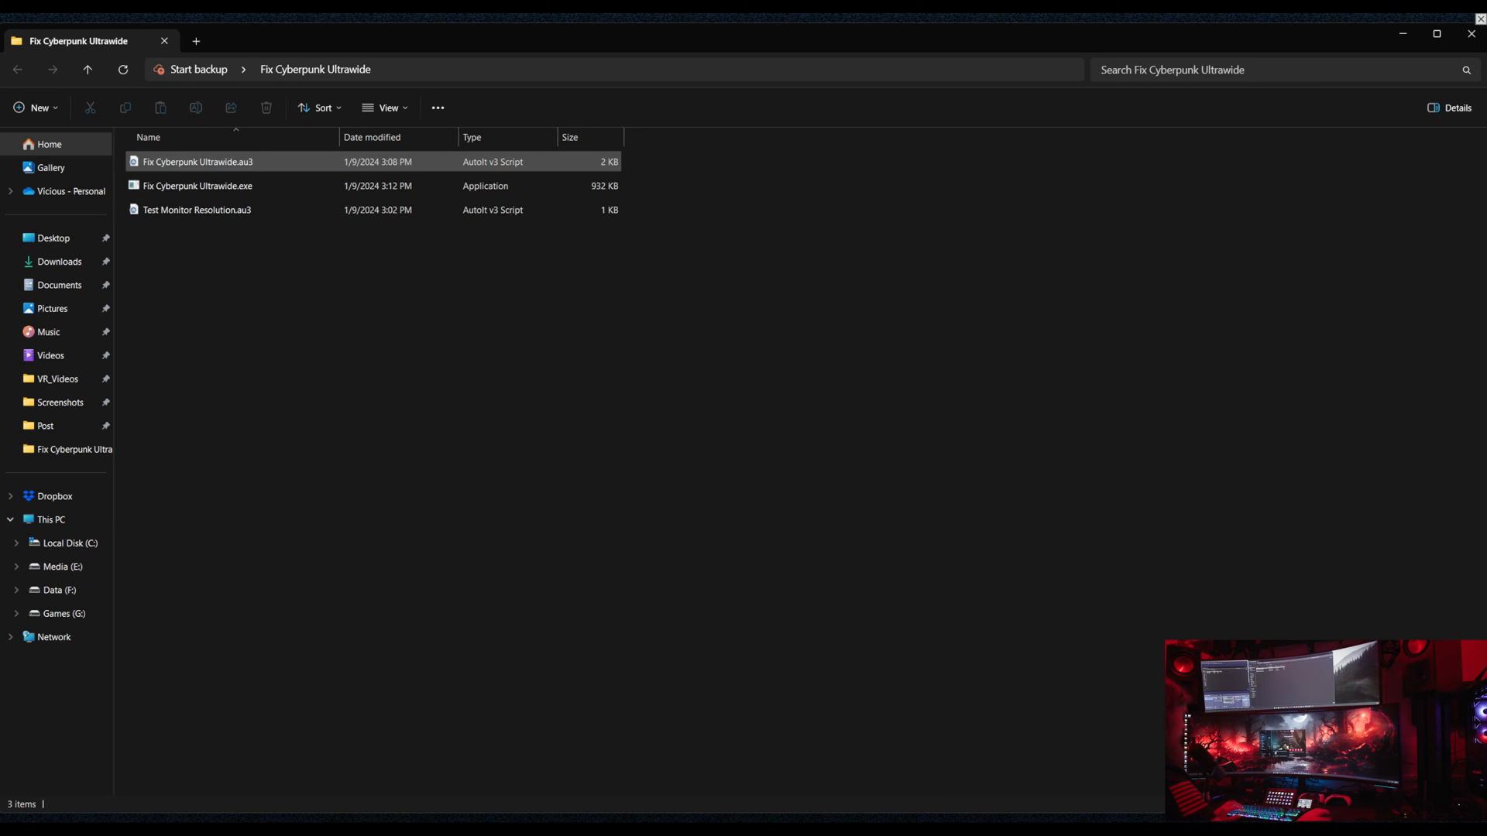
click(196, 210)
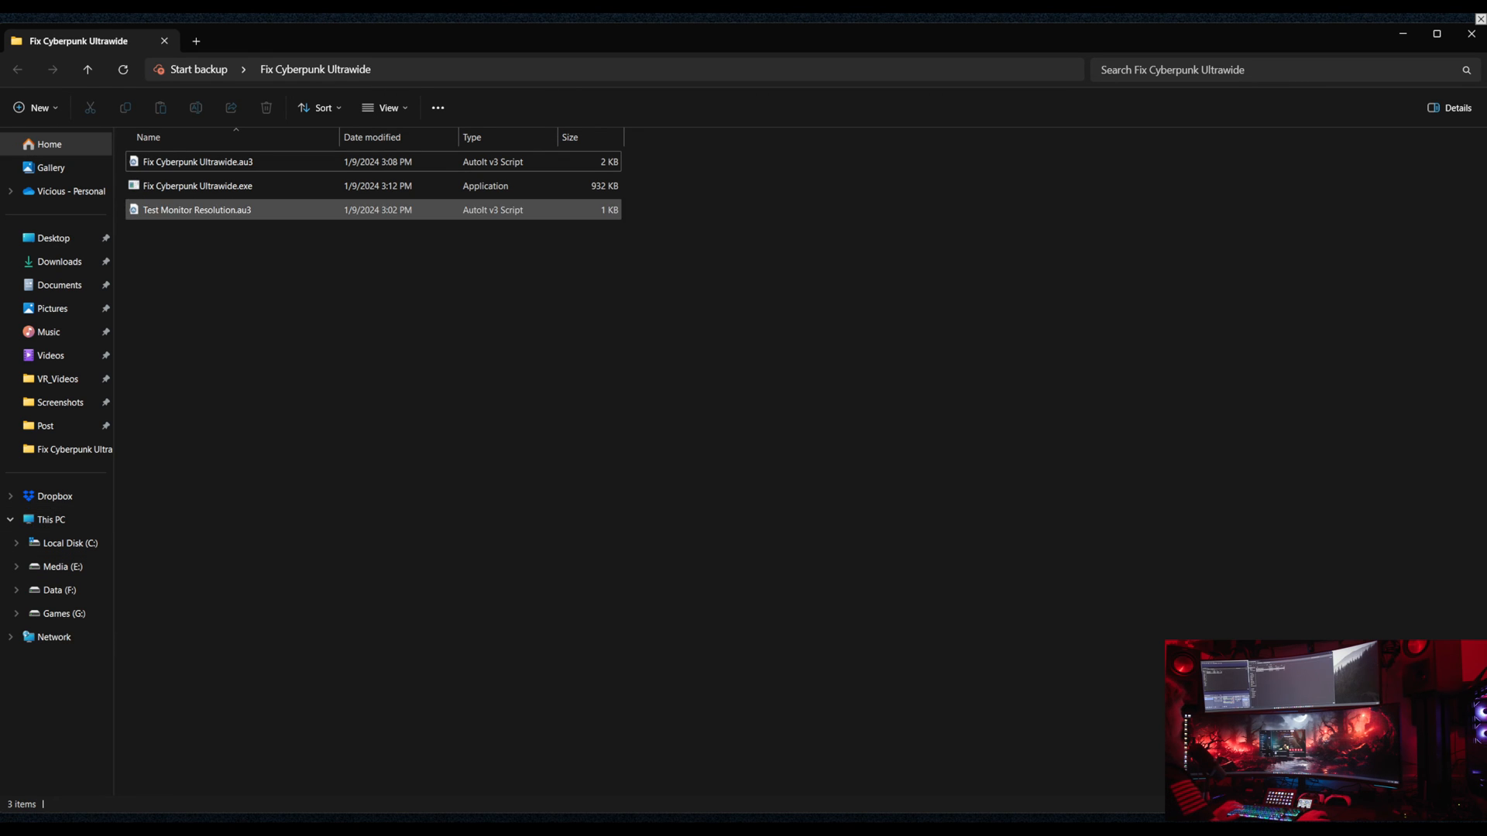
- Run Fix Cyberpunk Ultrawide.exe to recreate Config.ini and dismiss the hotkeys message
click(198, 186)
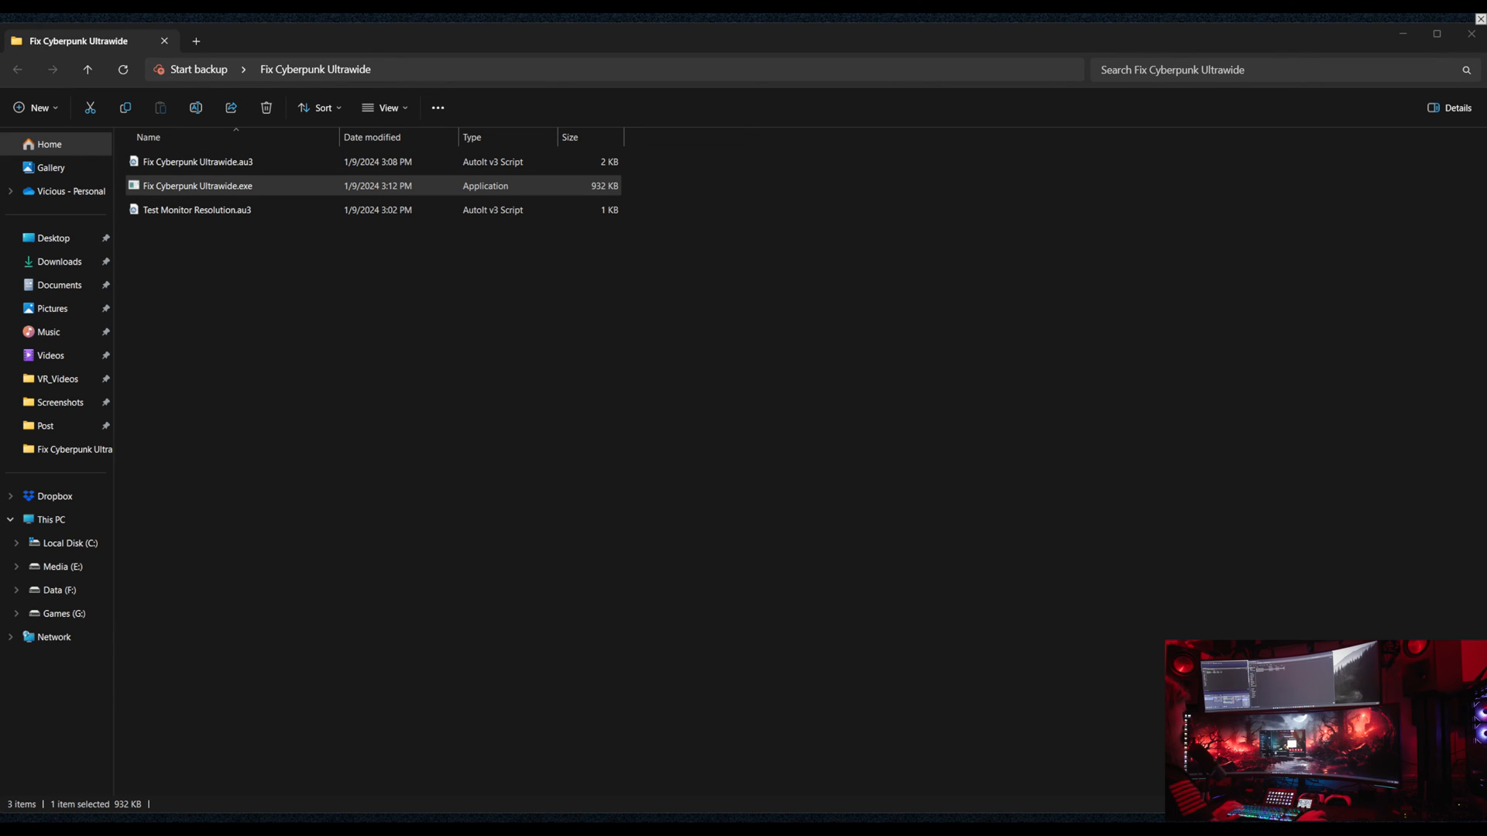
double_click(197, 186)
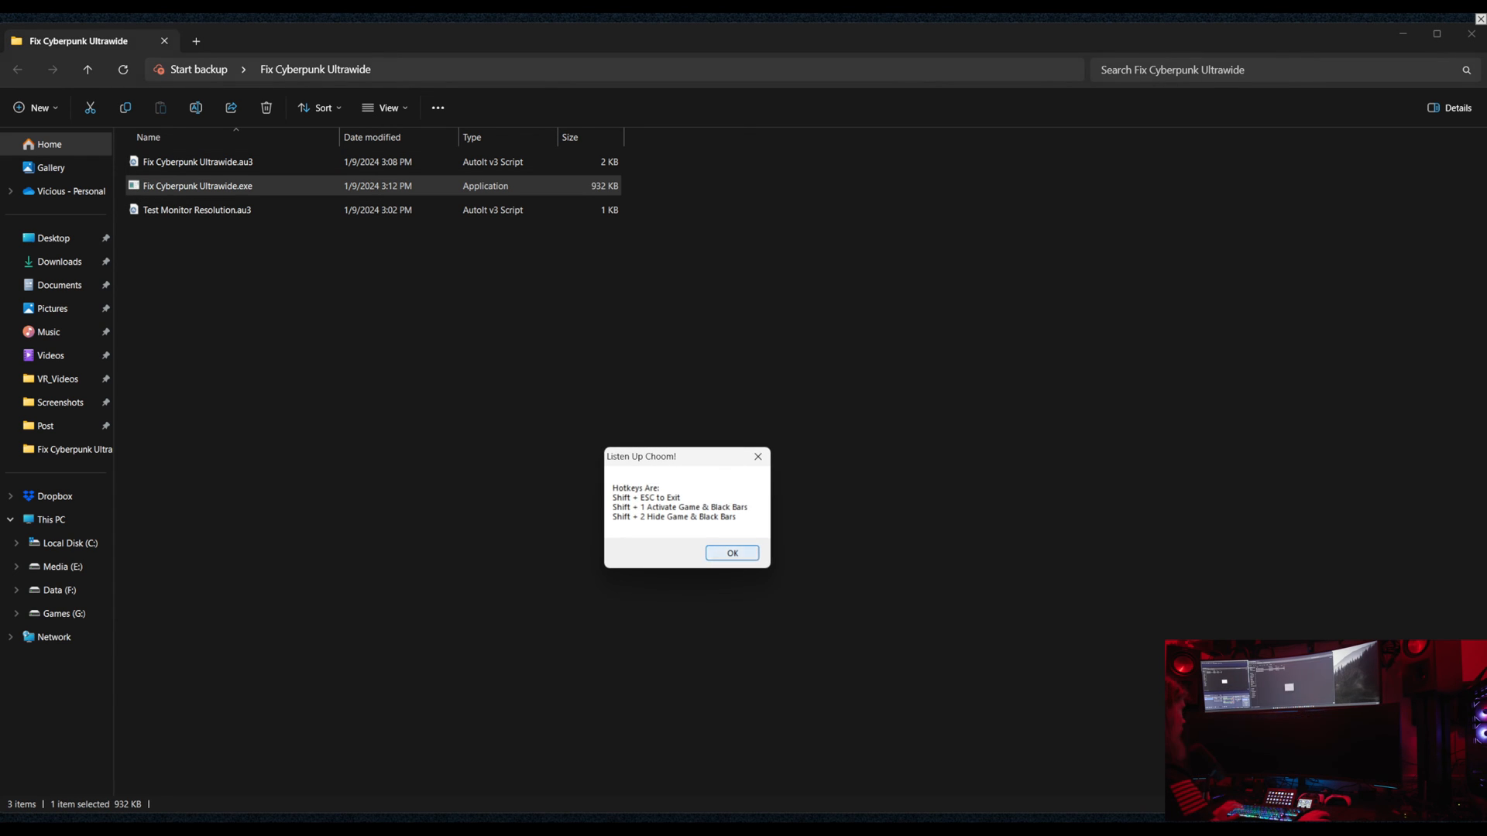
click(732, 553)
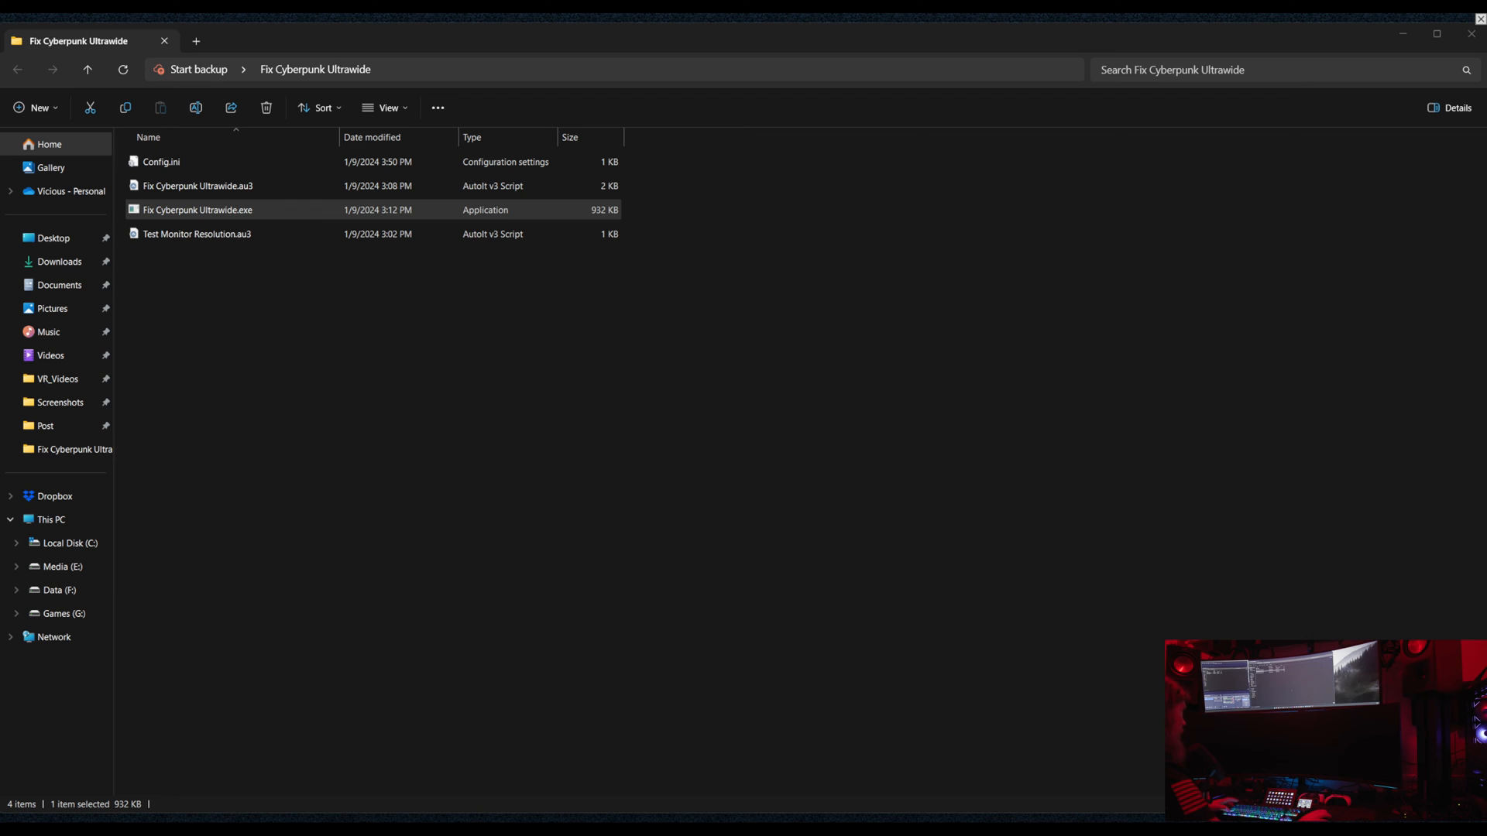
- Open the regenerated Config.ini in Notepad and select the Width=5120 and Height=1440 lines
click(161, 162)
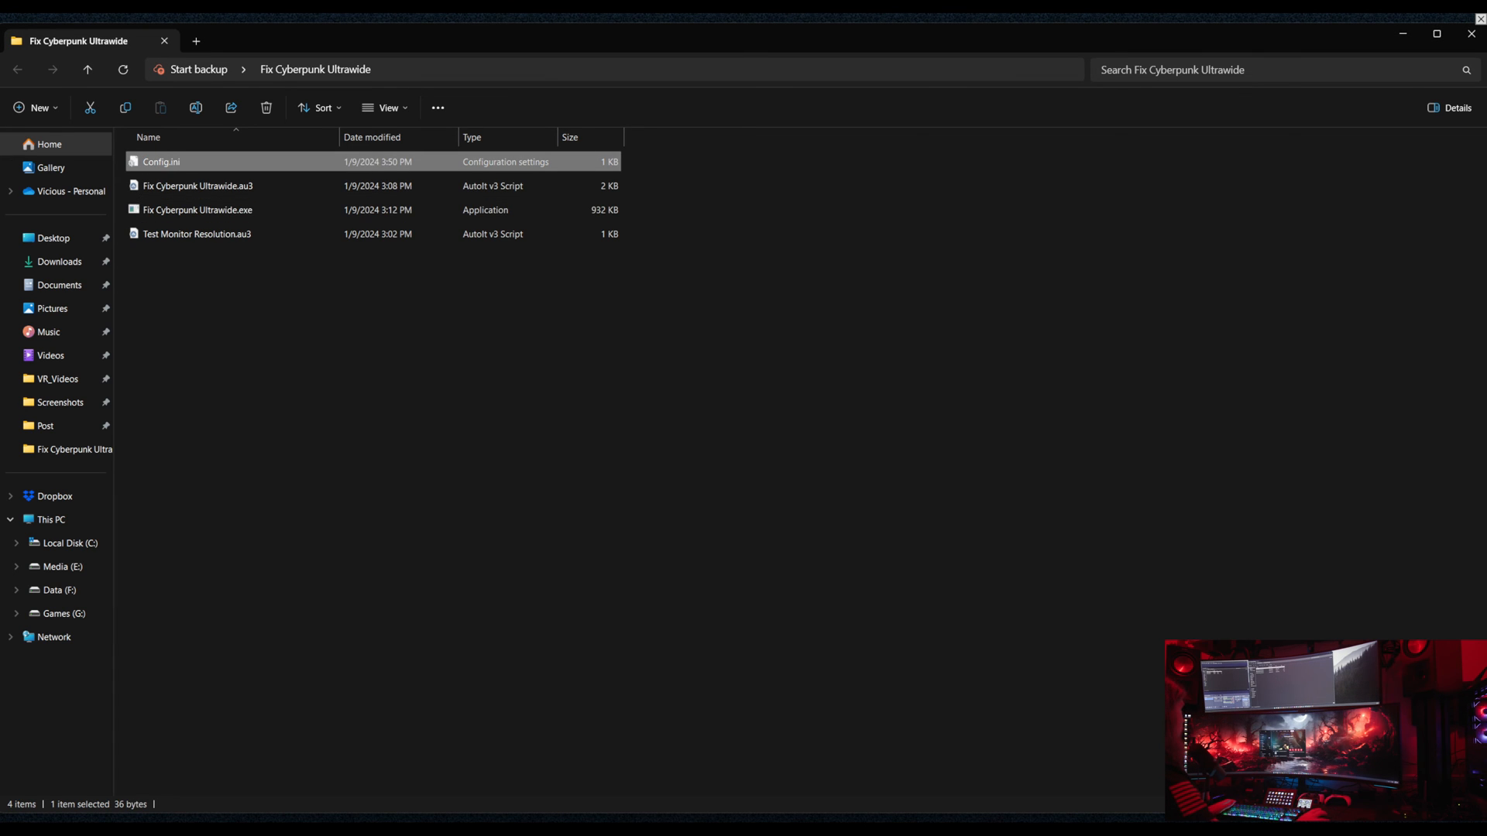
right_click(155, 161)
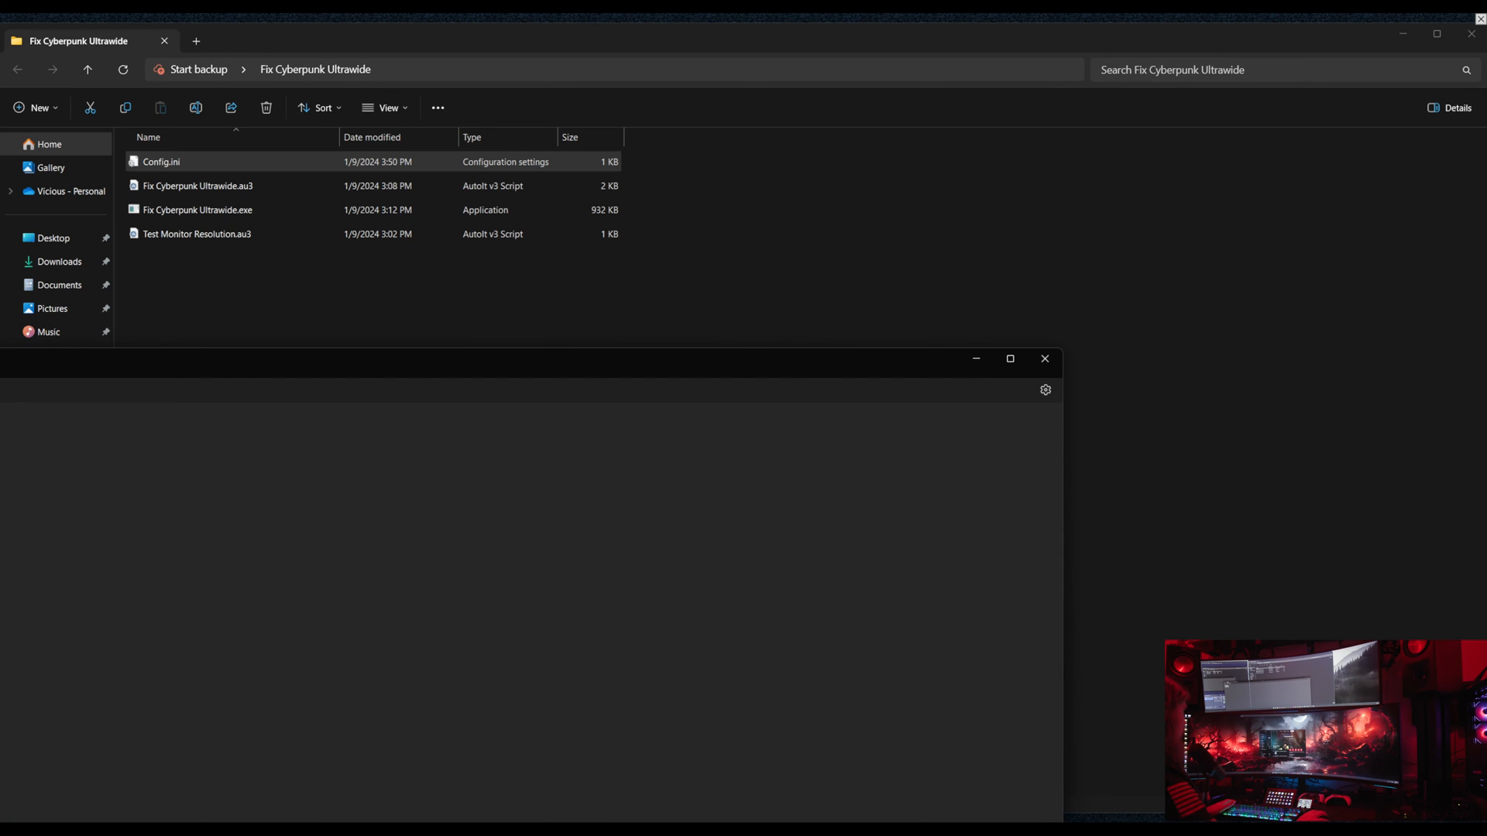
double_click(162, 162)
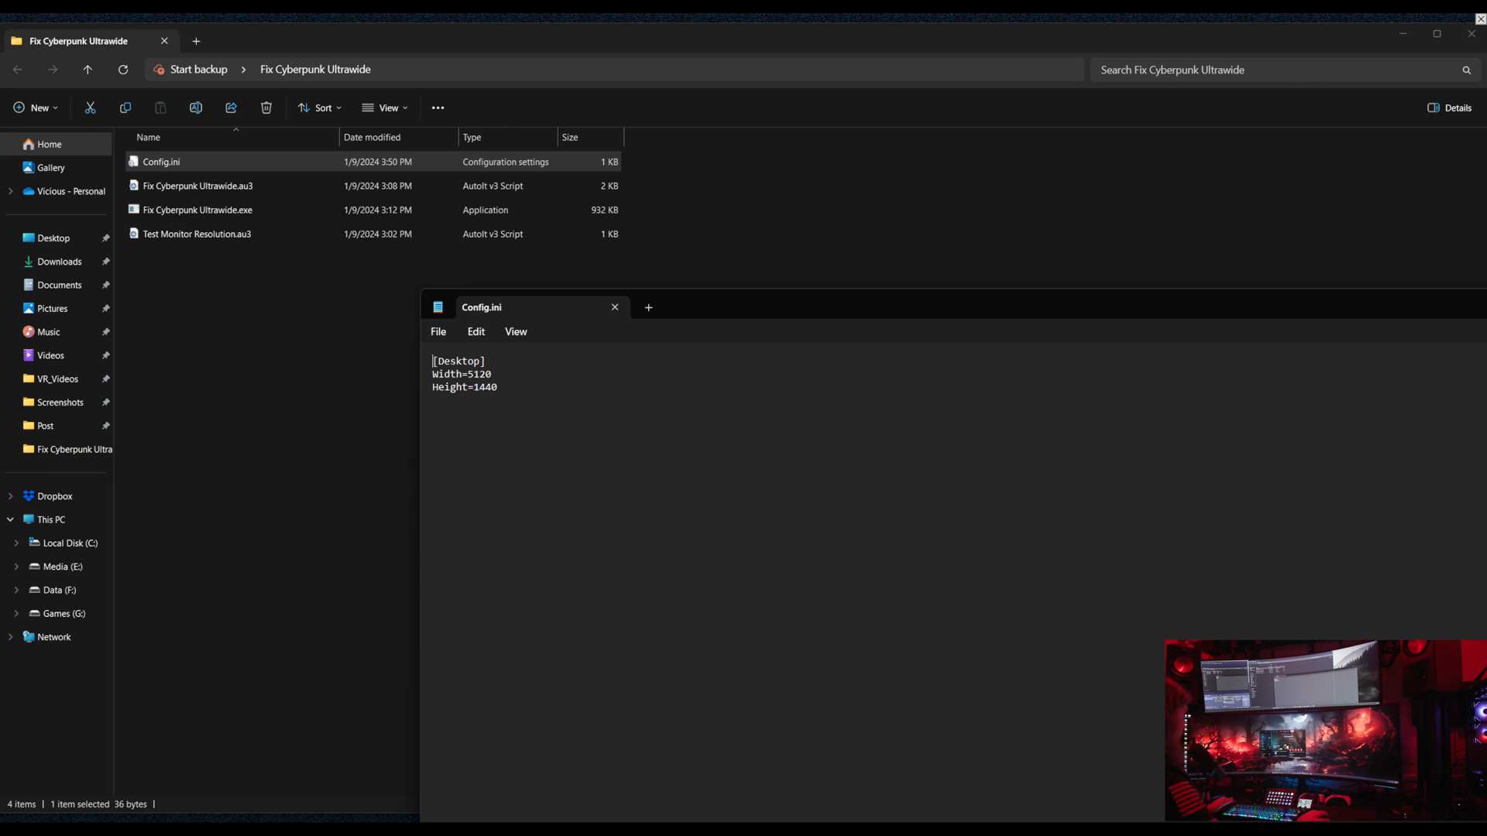
drag(432, 373, 498, 387)
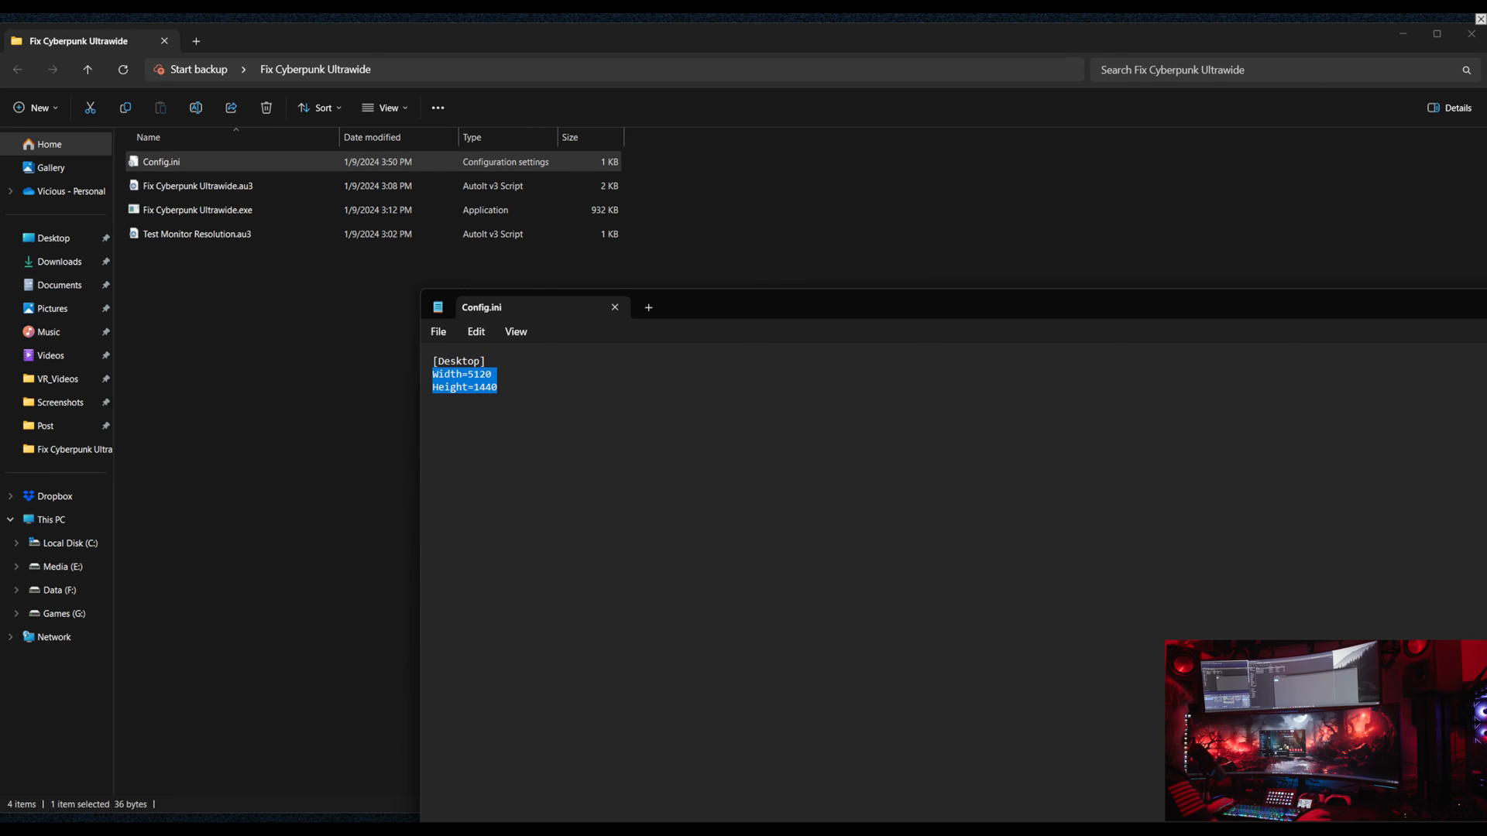